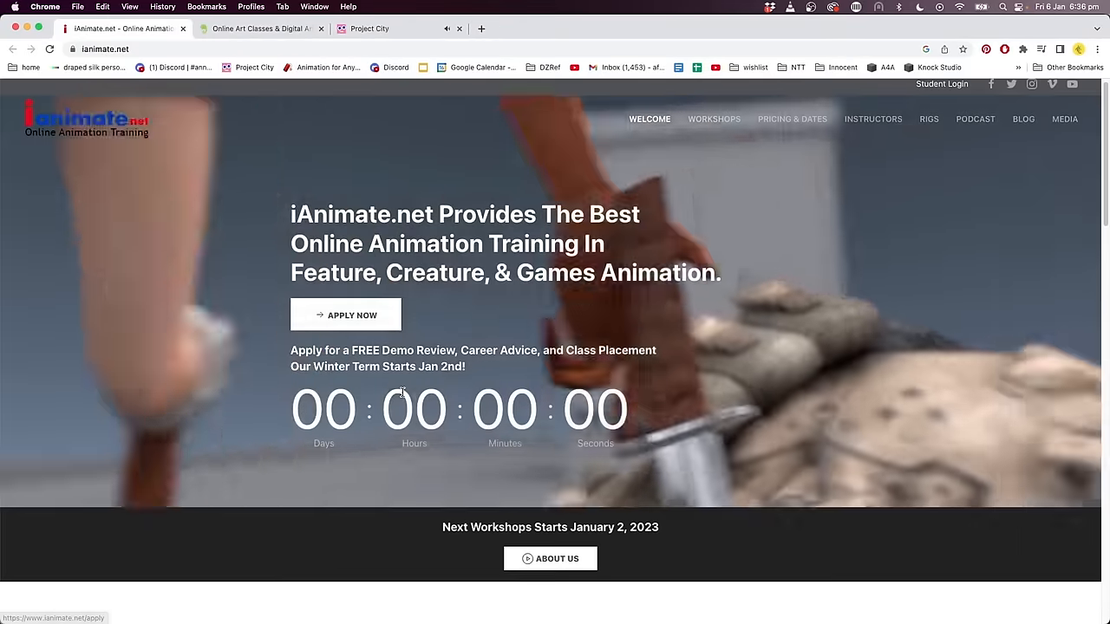
Step: Browse the iAnimate and Schoolism course pages, then the Project City Story Sprint page
scroll(down, 3)
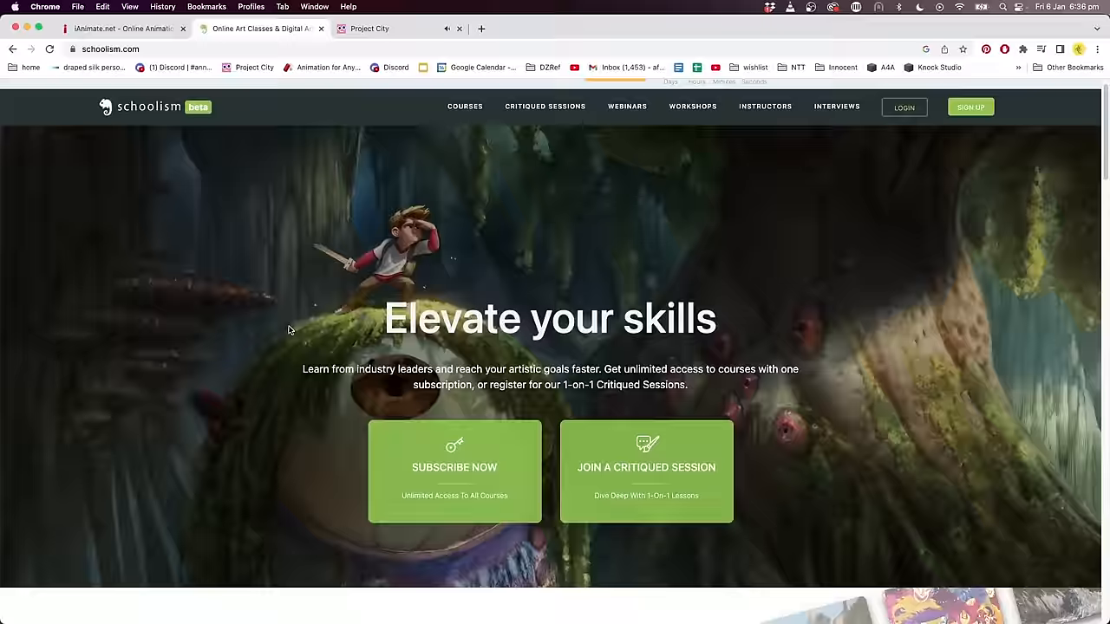
scroll(down, 3)
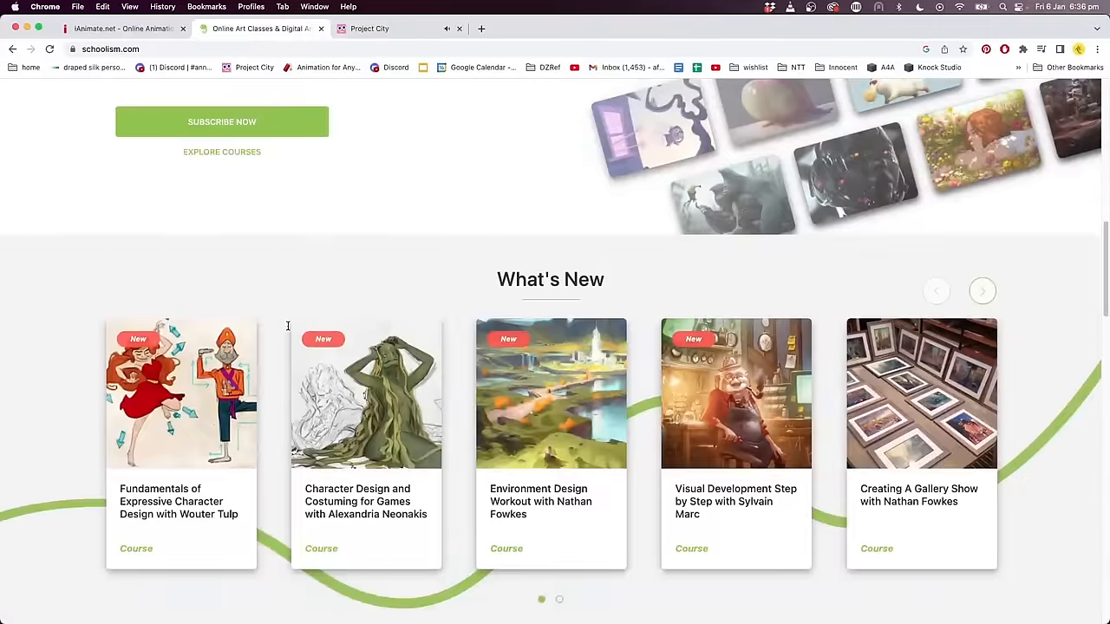
click(368, 29)
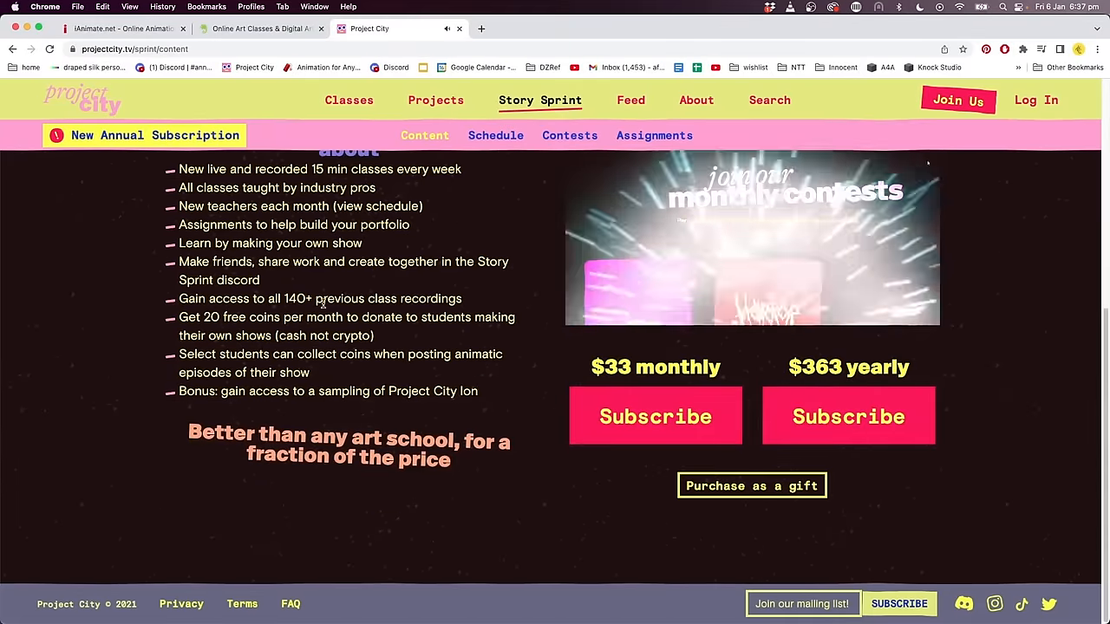
scroll(up, 3)
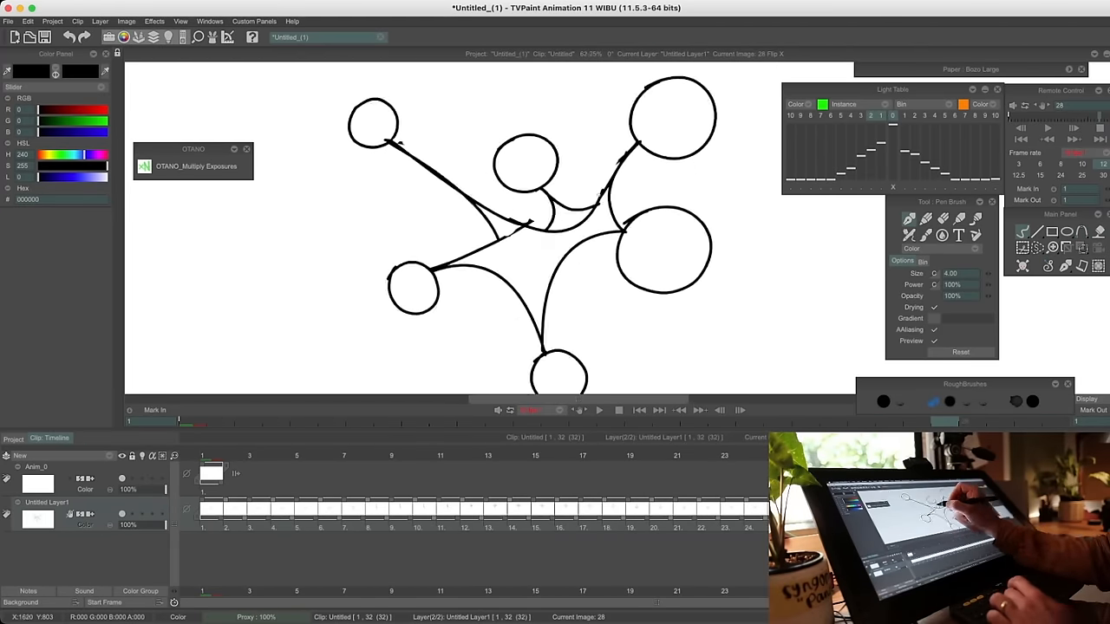
Step: Paint a diagonal brush stroke across the blank TVPaint canvas
click(618, 410)
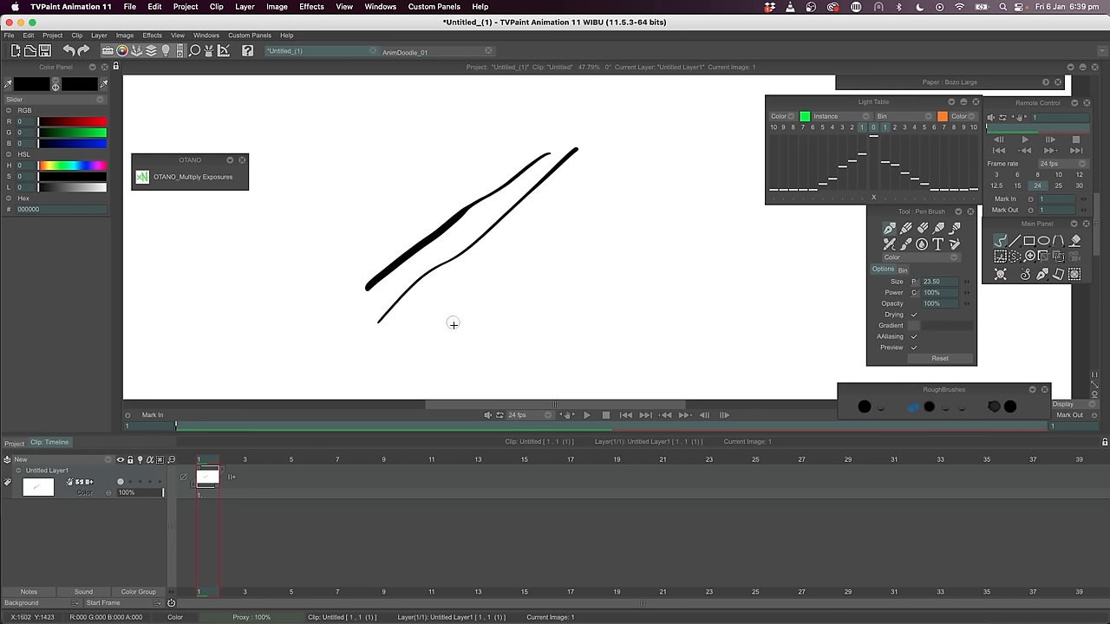
drag(462, 338, 571, 241)
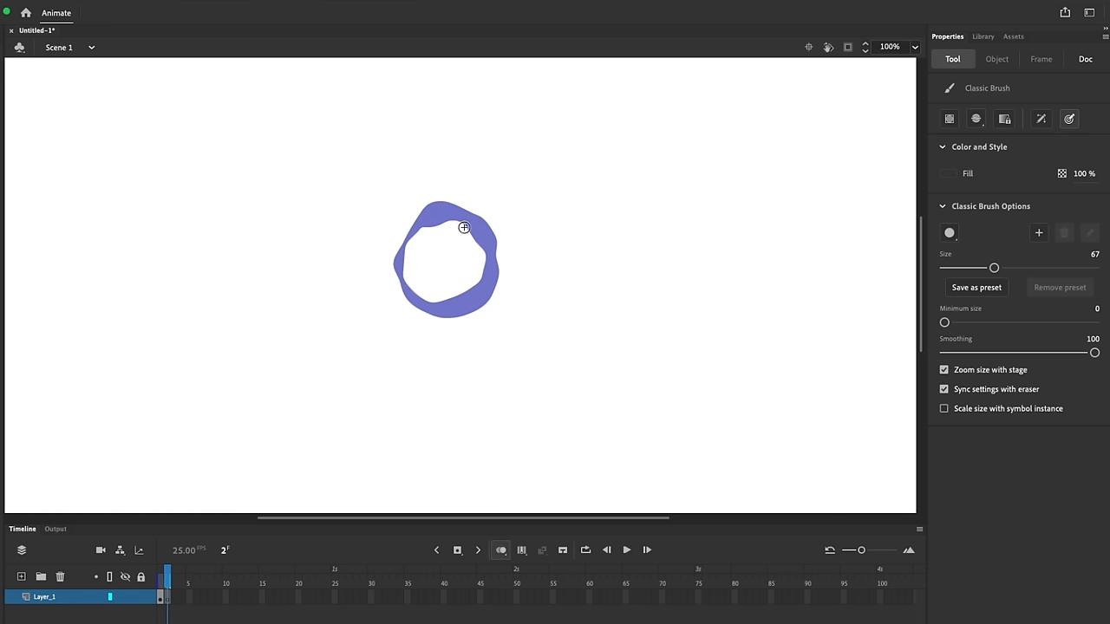
Step: Paint the purple brush loop on the Animate stage
drag(464, 227, 503, 303)
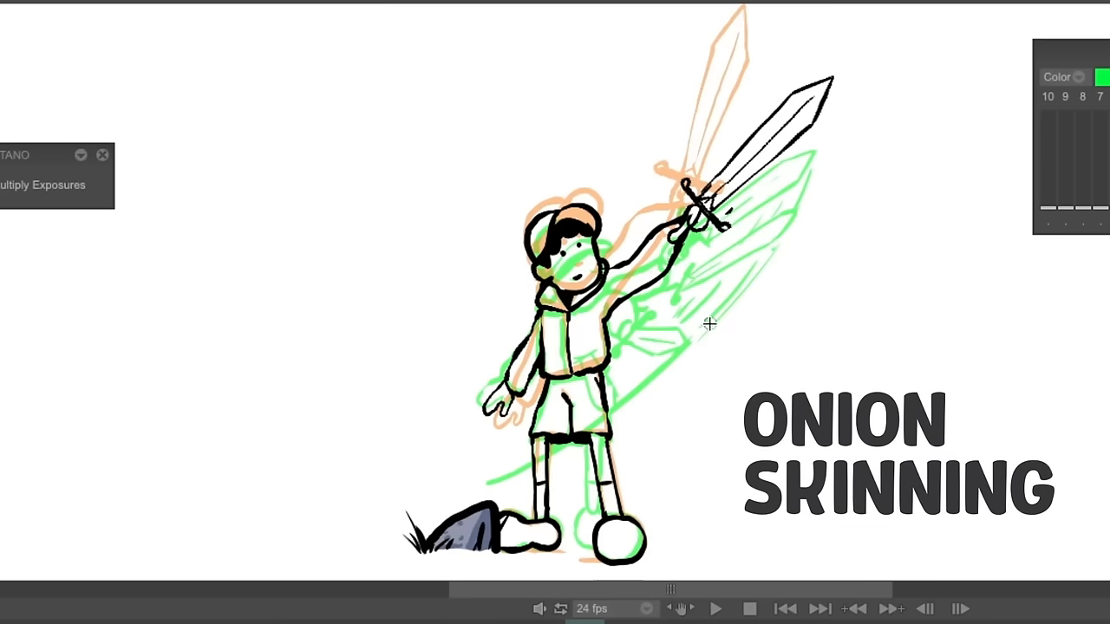
mouse_move(924, 330)
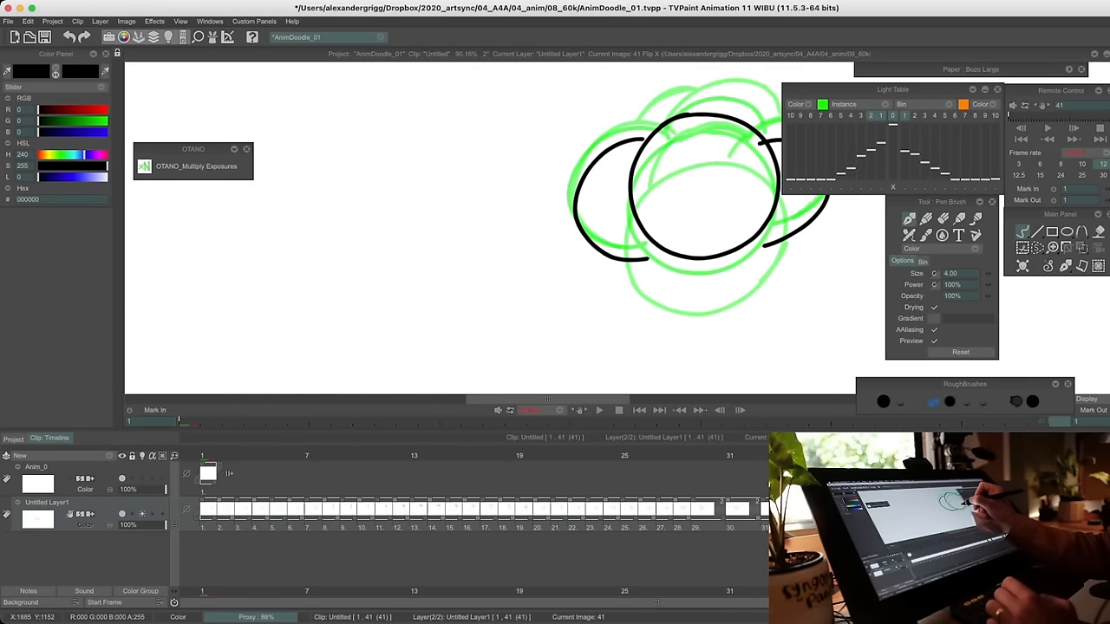
Step: Advance to the next timeline image to sketch another circle over the onion skin
click(599, 410)
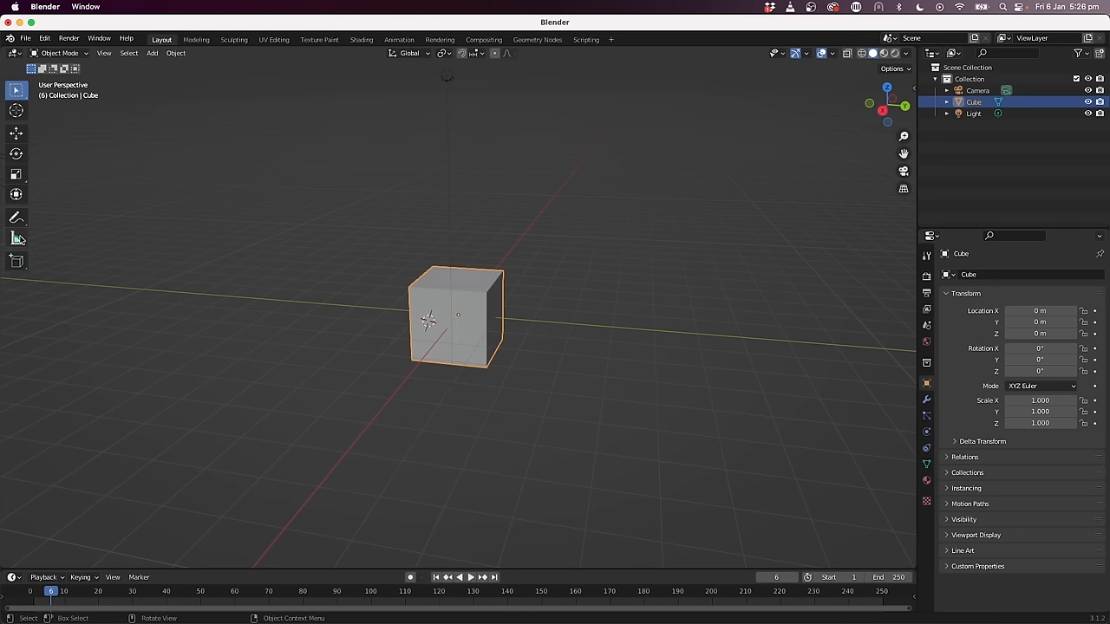
Step: Deselect the default cube by clicking empty viewport space, then hover the toolbar
click(448, 87)
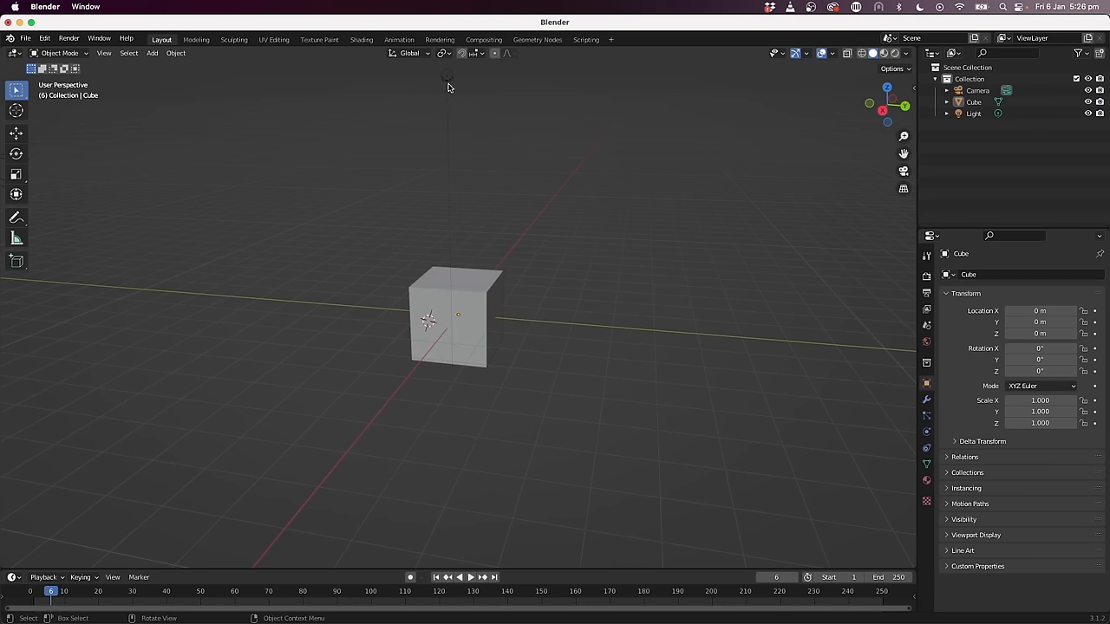
click(25, 38)
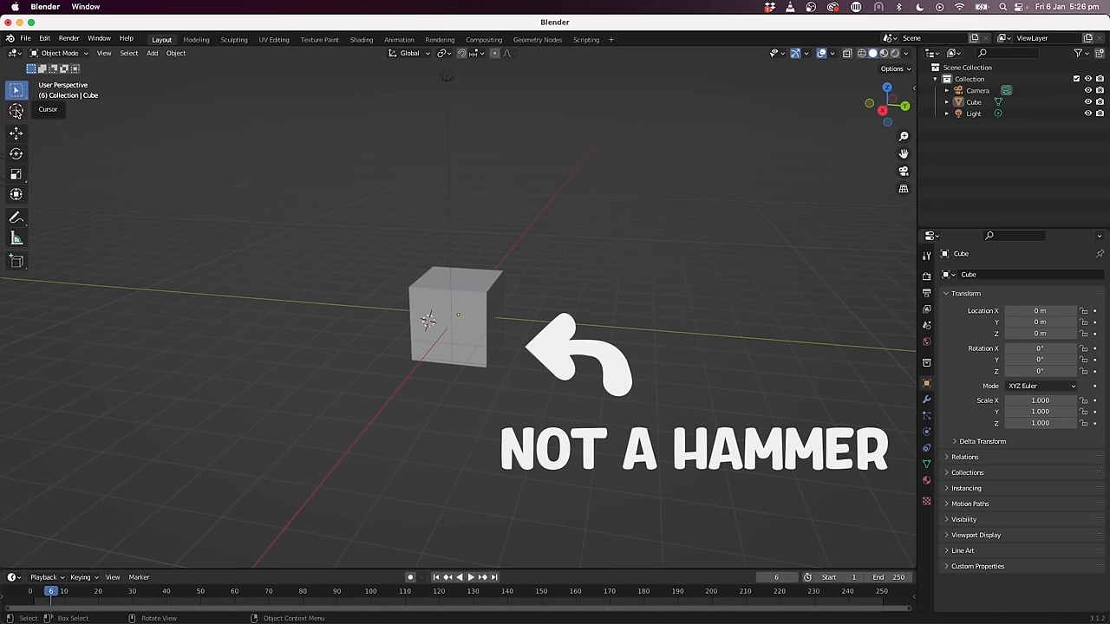
mouse_move(15, 194)
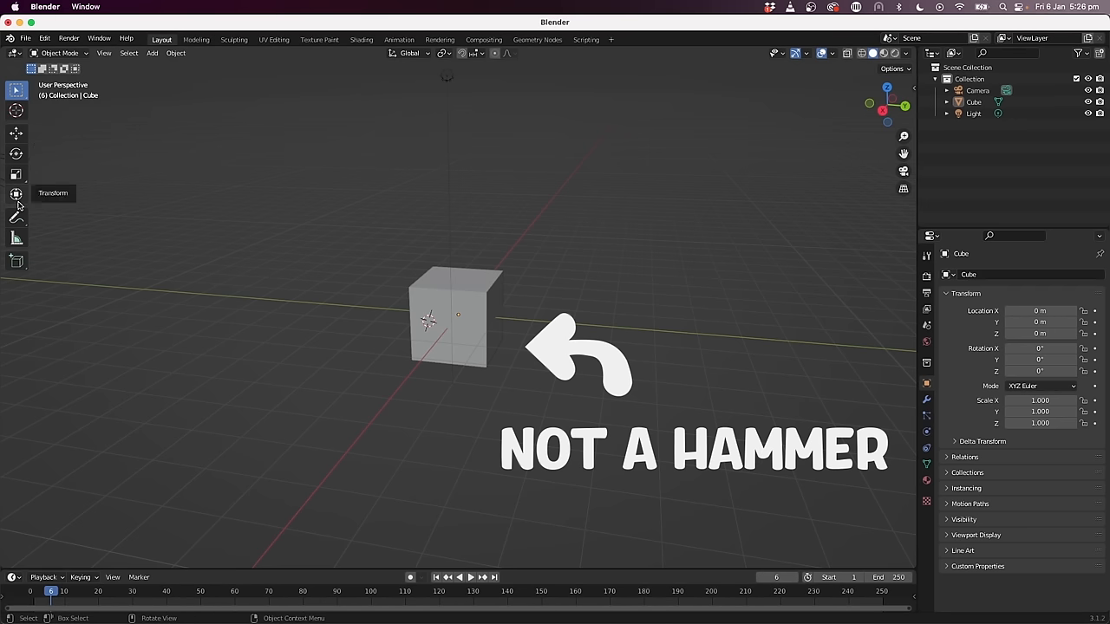